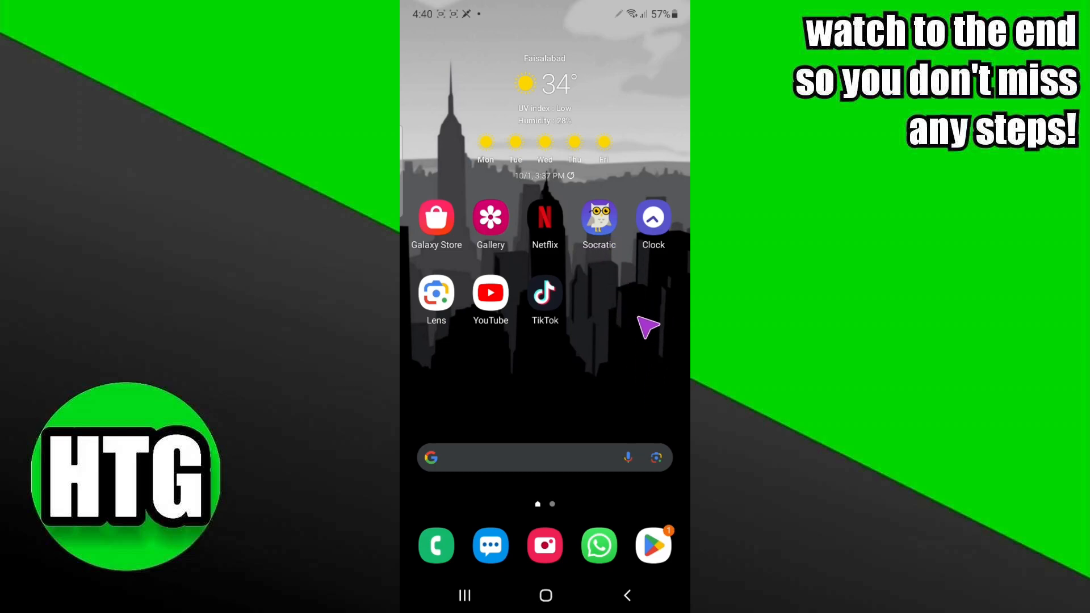
{"action": "mouse_move", "coordinate": [664, 528]}
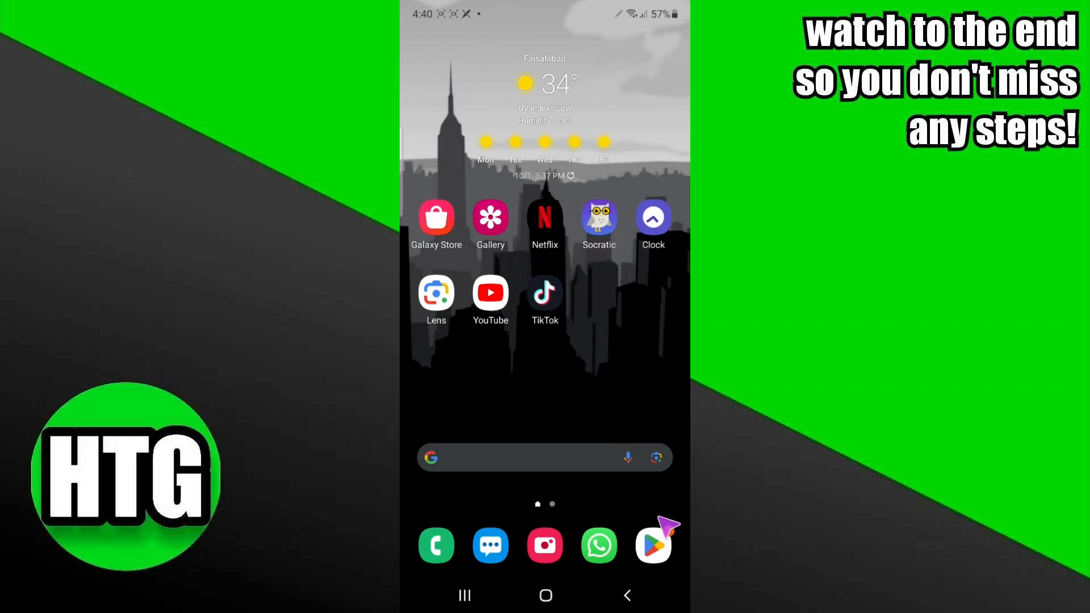
Launch Play Store, scroll the 'rewards converter' results and open Rewards Converter India : RCI.
{"action": "left_click", "coordinate": [653, 545]}
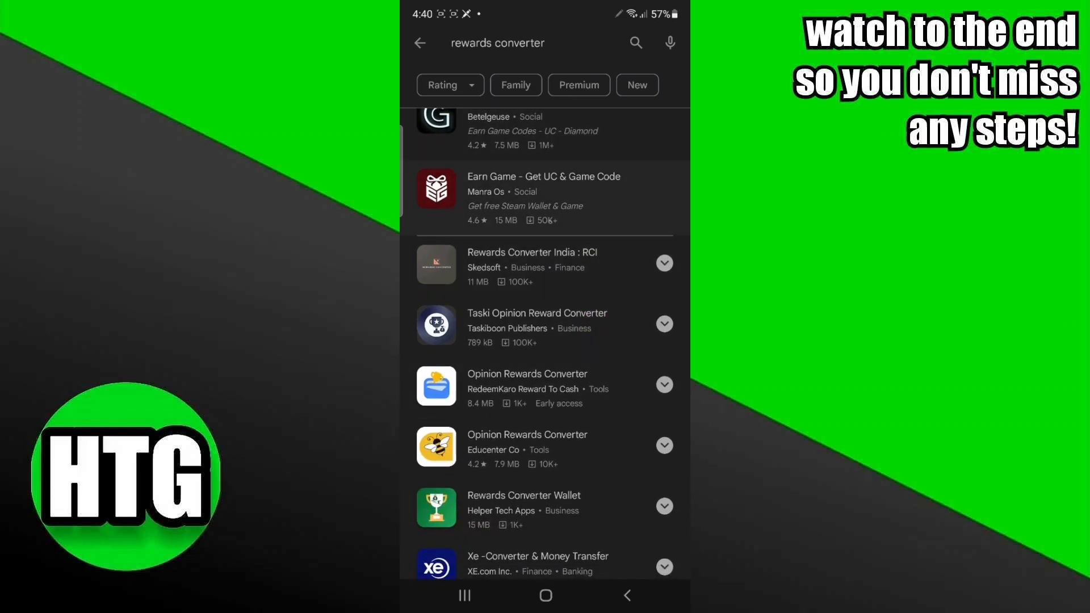
{"action": "scroll", "scroll_direction": "up", "scroll_amount": 3}
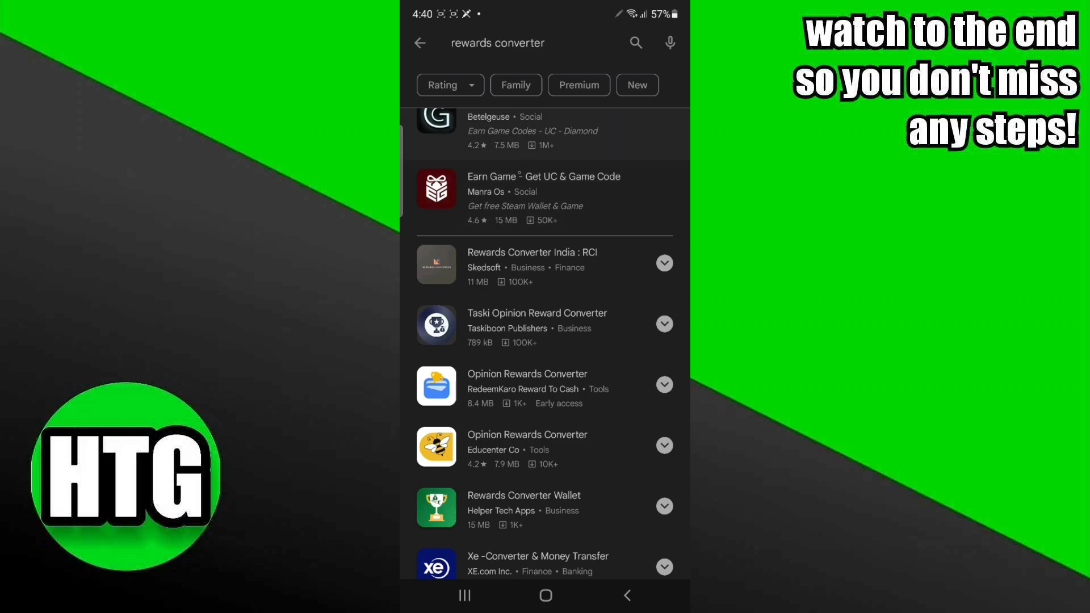
{"action": "scroll", "scroll_direction": "up", "scroll_amount": 3}
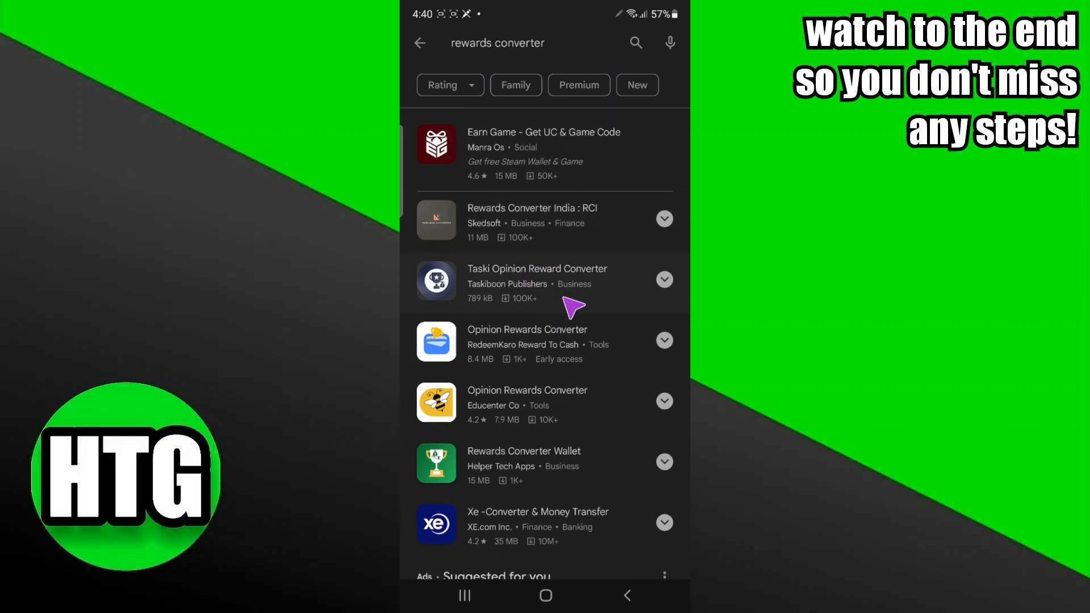
{"action": "mouse_move", "coordinate": [577, 325]}
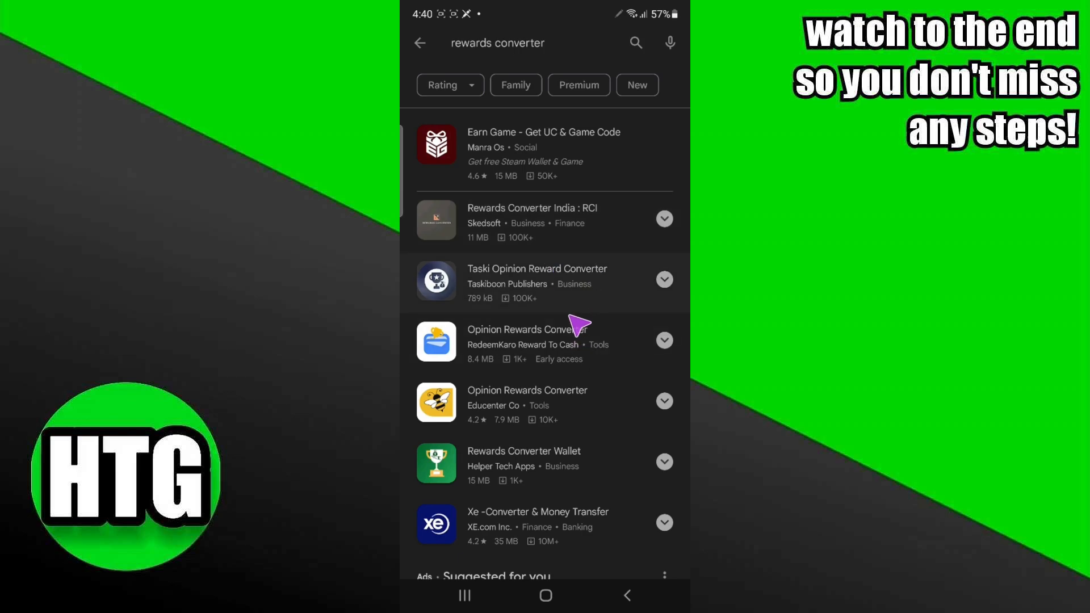
{"action": "mouse_move", "coordinate": [594, 244]}
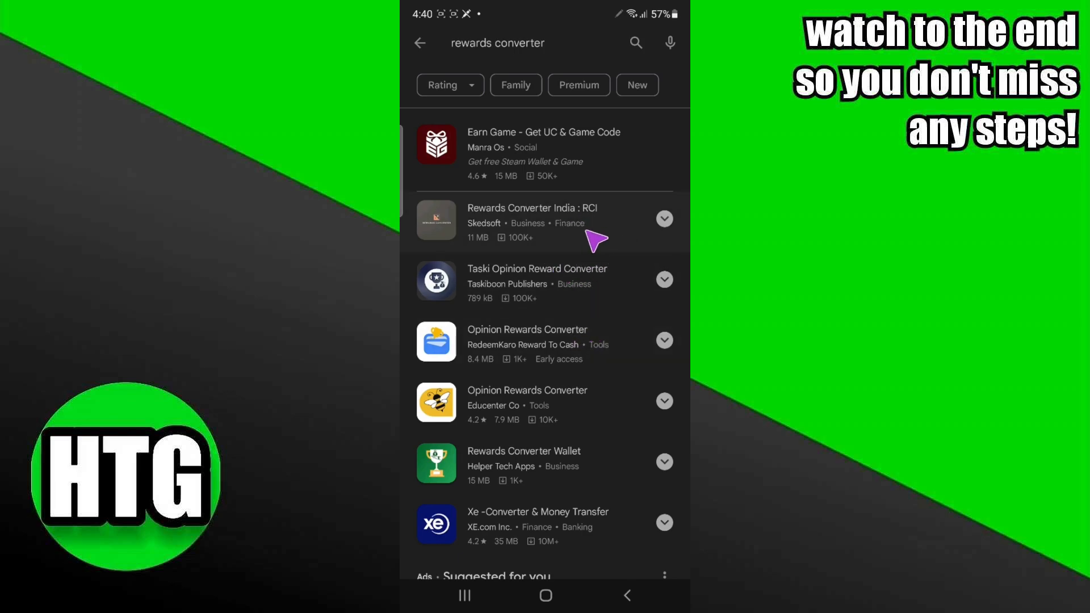
{"action": "mouse_move", "coordinate": [595, 242]}
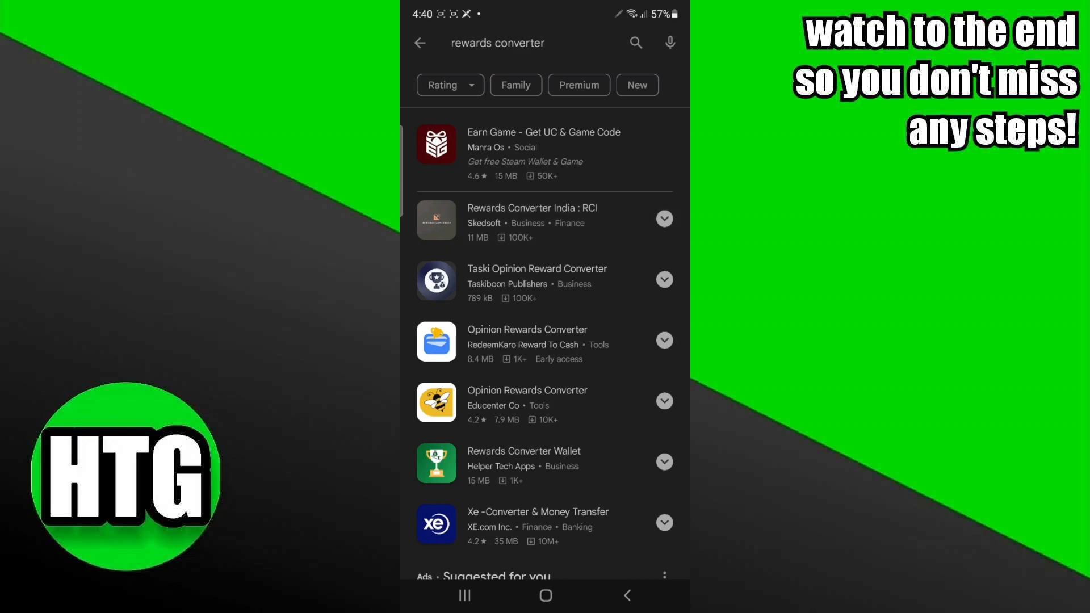
{"action": "left_click", "coordinate": [532, 221]}
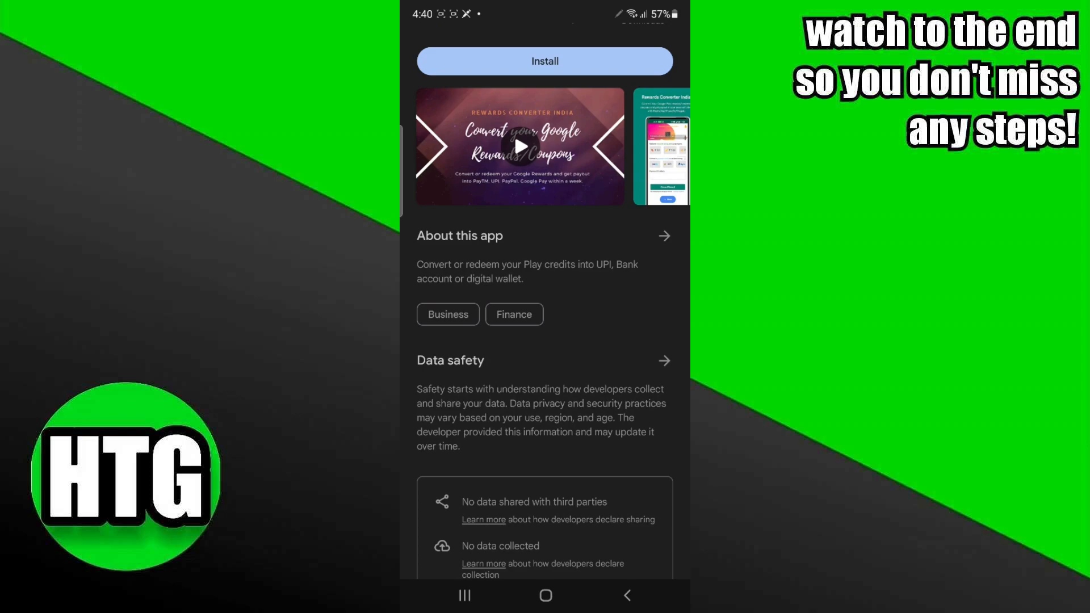
{"action": "mouse_move", "coordinate": [585, 431]}
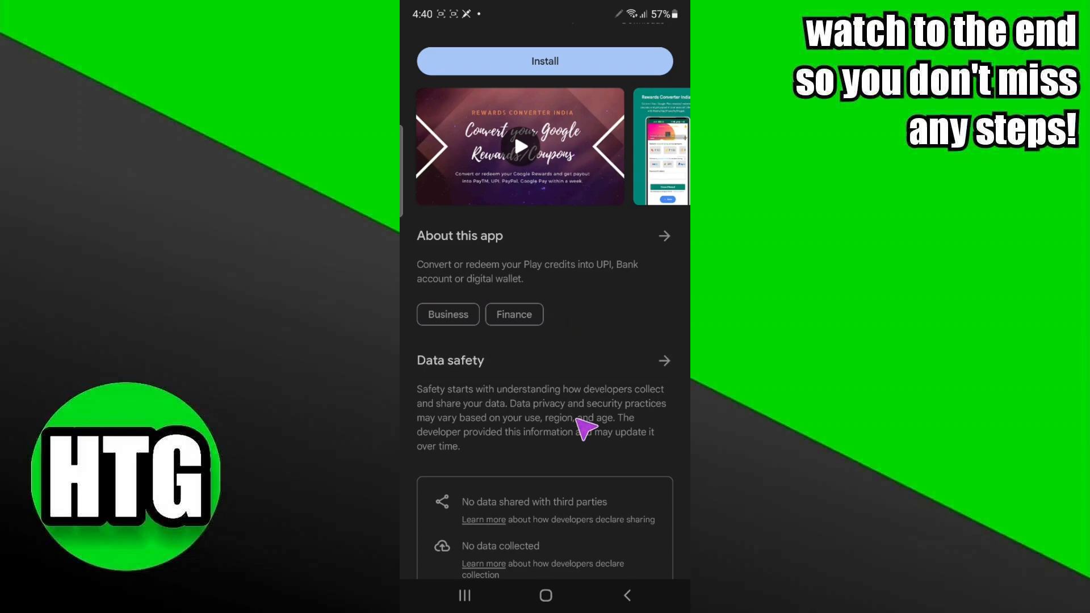
{"action": "scroll", "scroll_direction": "down", "scroll_amount": 3}
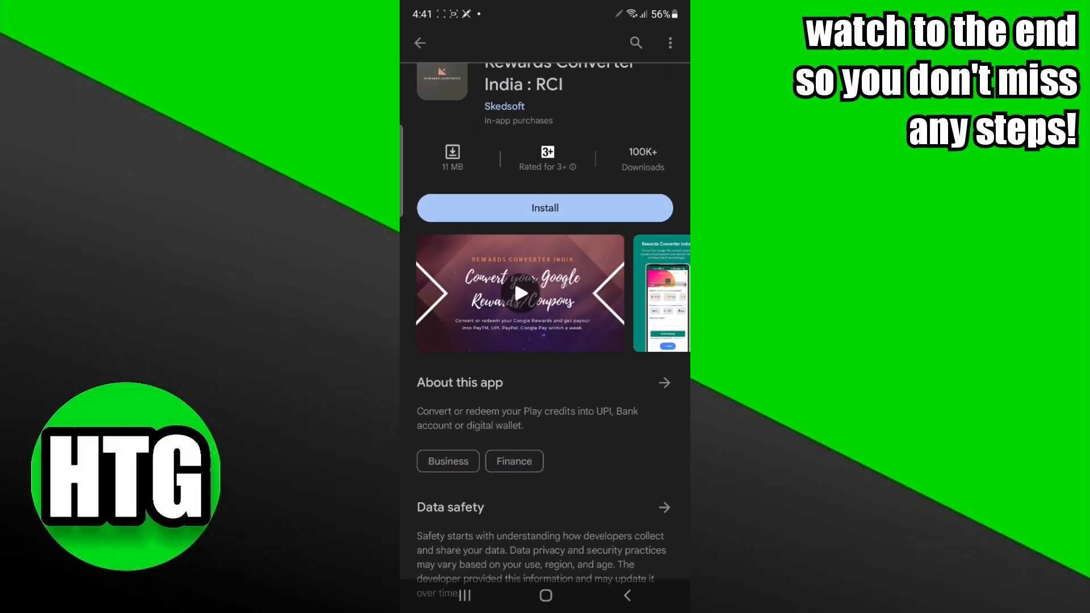
{"action": "scroll", "scroll_direction": "up", "scroll_amount": 3}
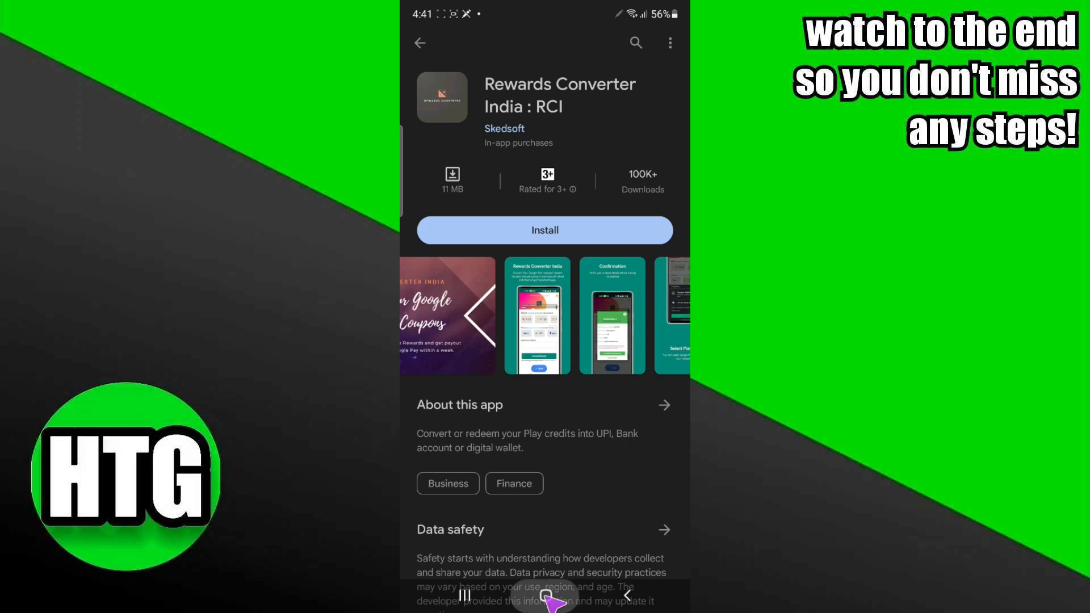
Return to the Android home screen from the Rewards Converter India page.
{"action": "left_click", "coordinate": [545, 595]}
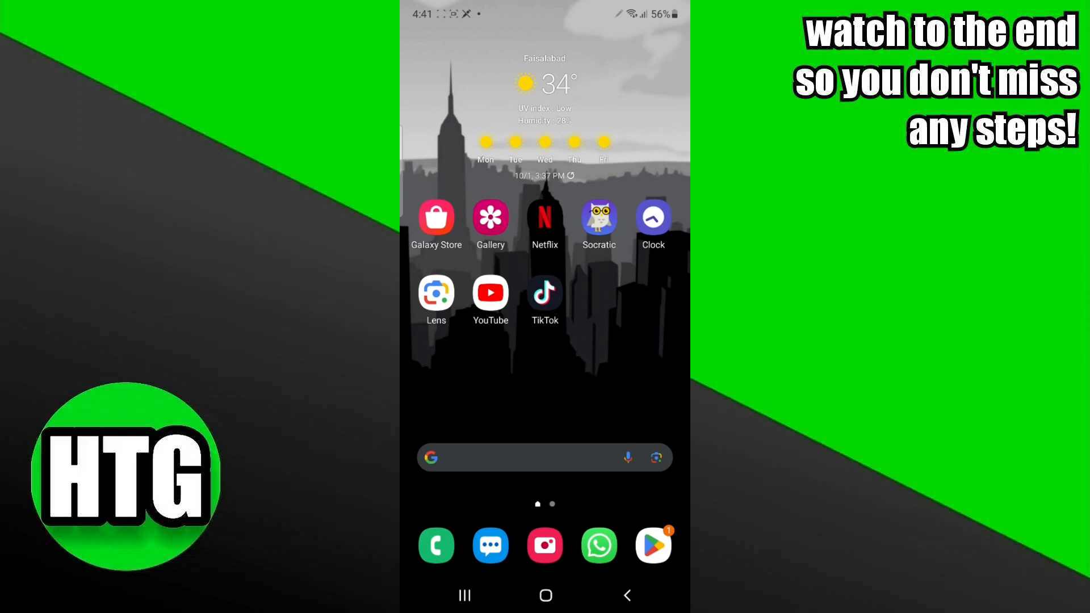
{"action": "mouse_move", "coordinate": [662, 154]}
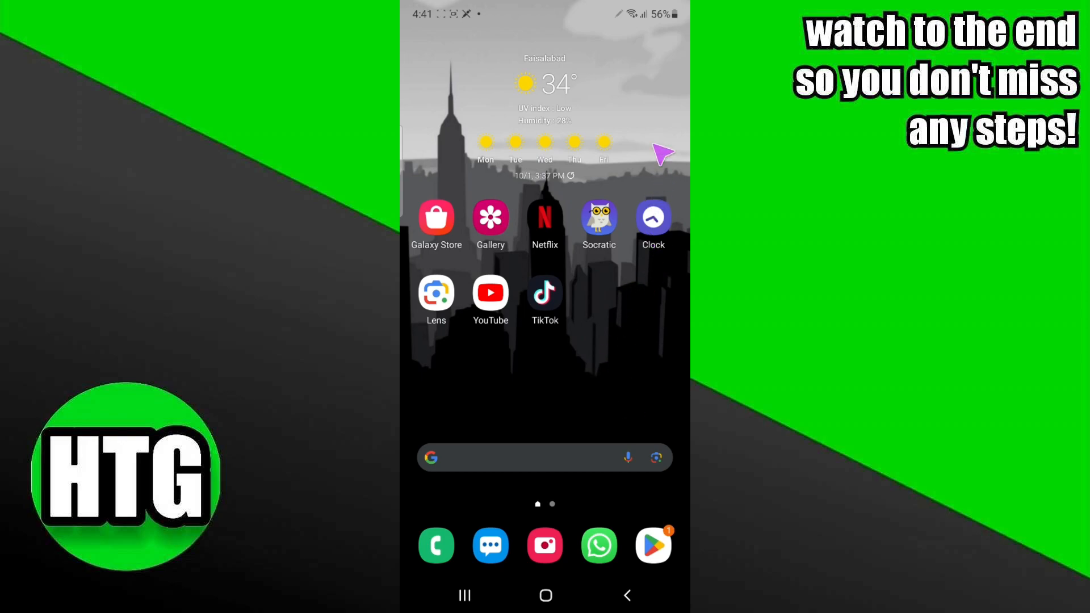